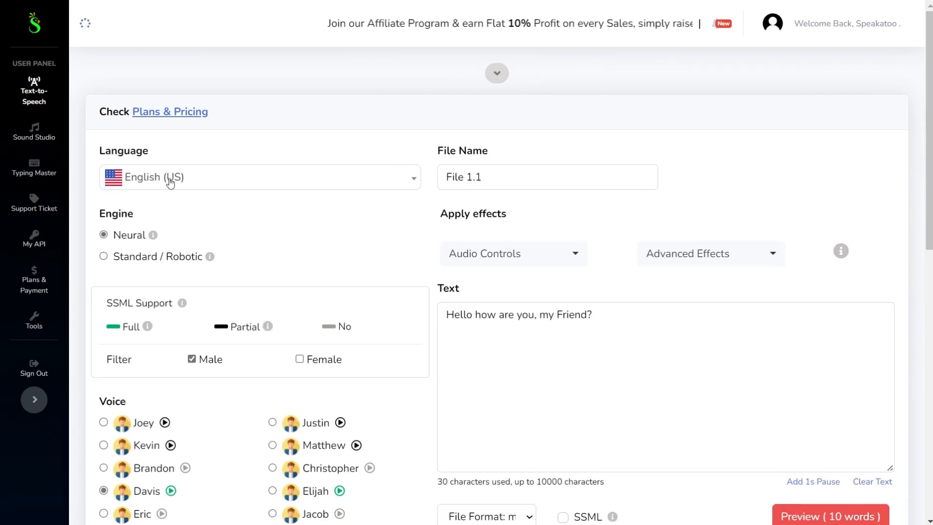
# Toggle the voice filter to female and back to male, then select Davis after trying Joey and Brandon.
pyautogui.click(259, 176)
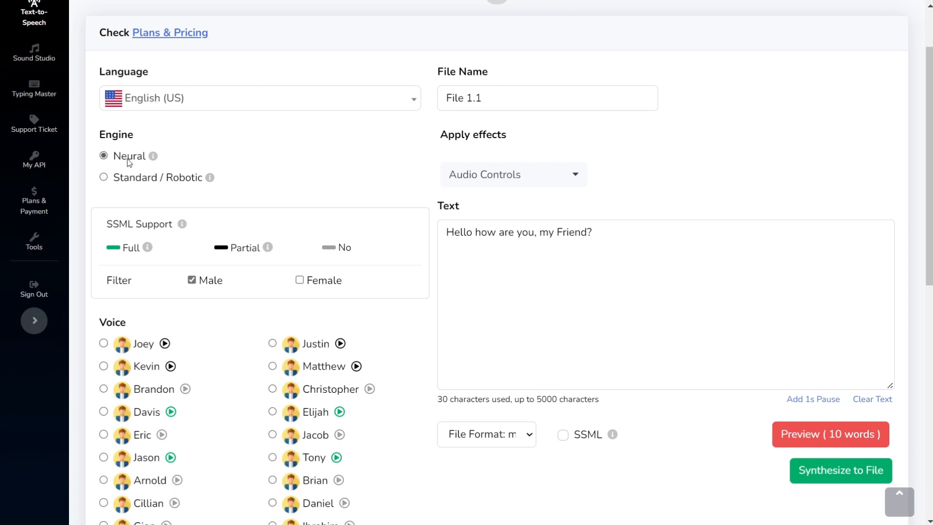
pyautogui.moveTo(153, 156)
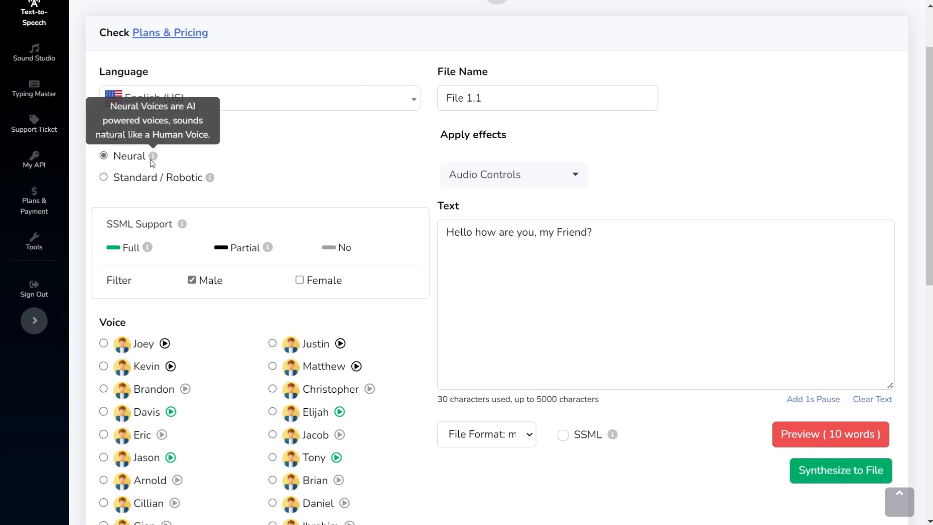
pyautogui.moveTo(217, 184)
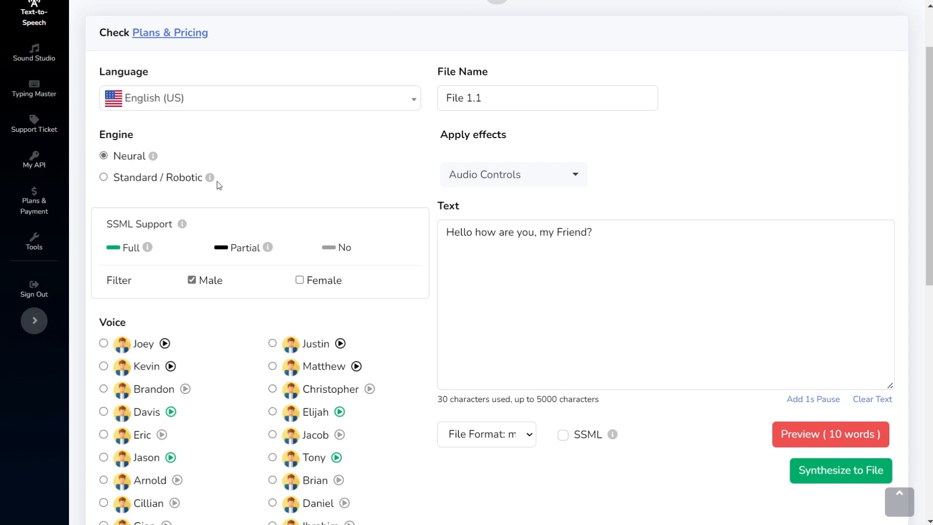
pyautogui.moveTo(209, 178)
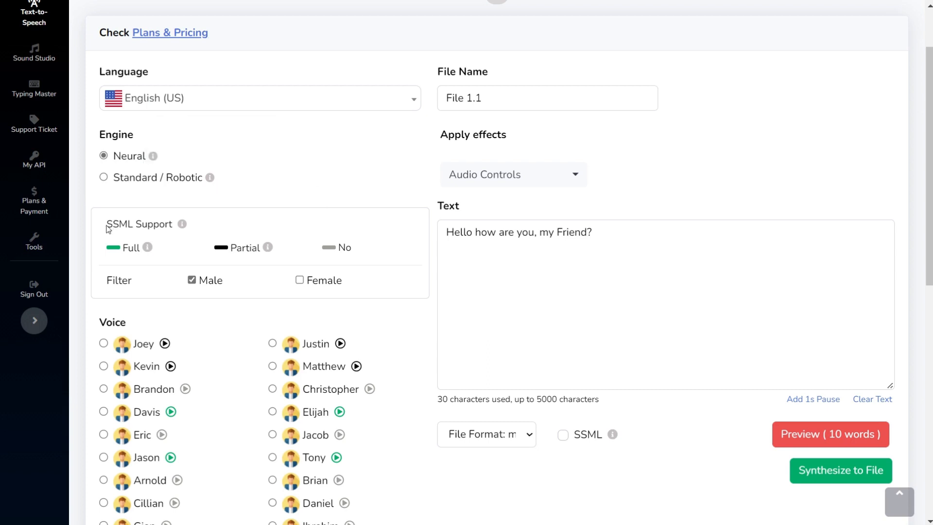
pyautogui.doubleClick(135, 224)
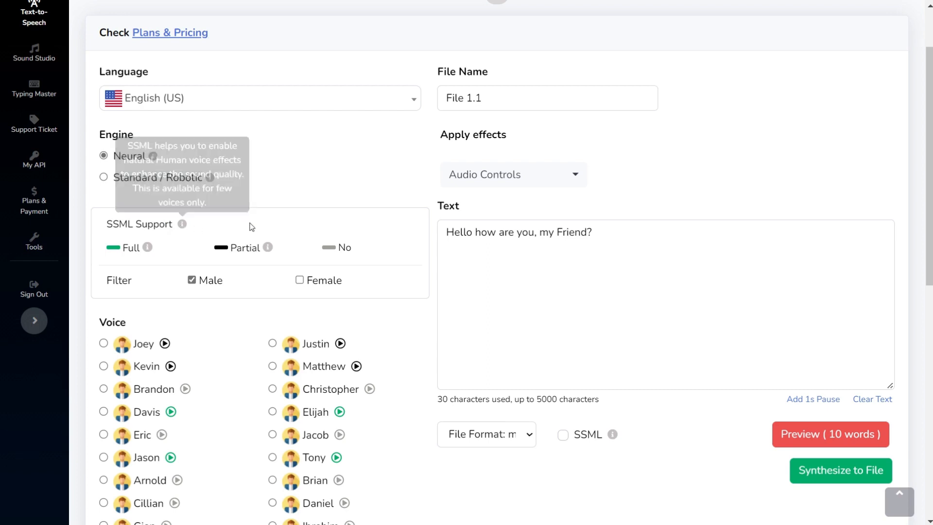
pyautogui.moveTo(303, 252)
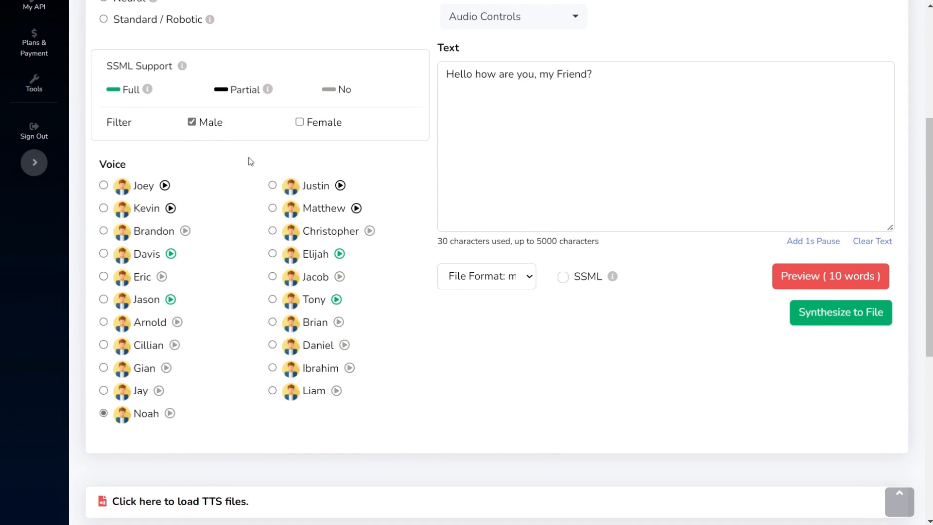
pyautogui.click(299, 122)
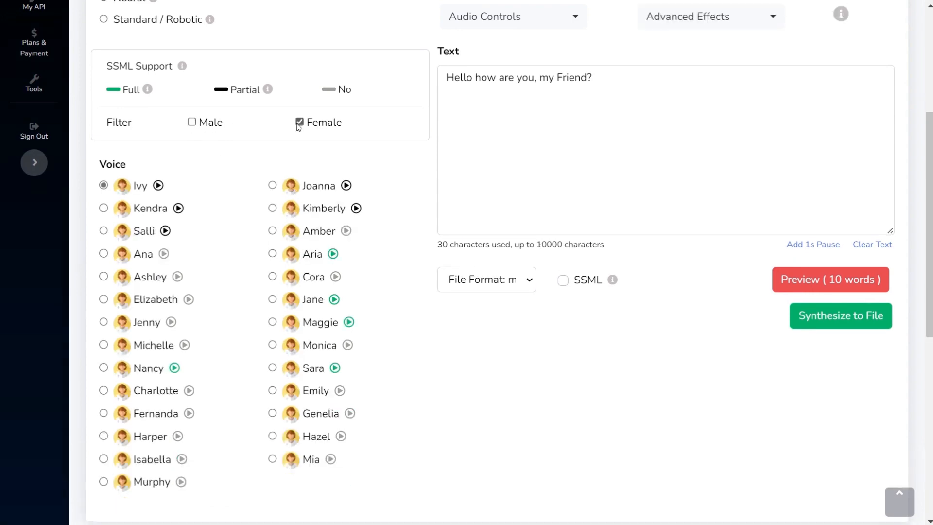
pyautogui.click(191, 122)
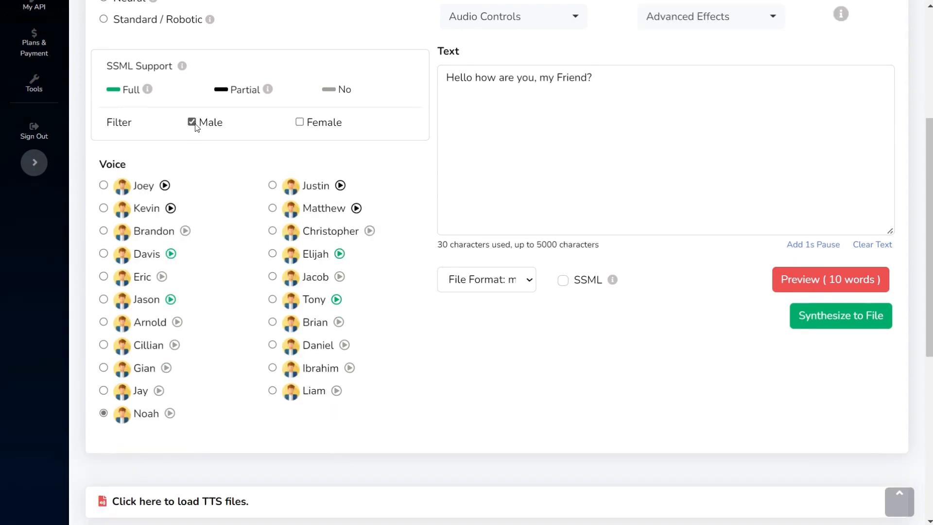
pyautogui.click(103, 186)
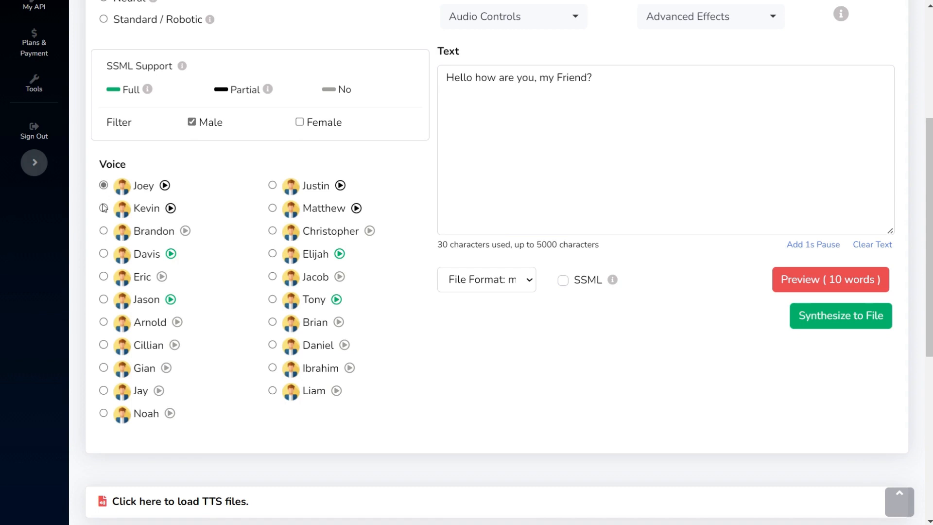
pyautogui.click(104, 231)
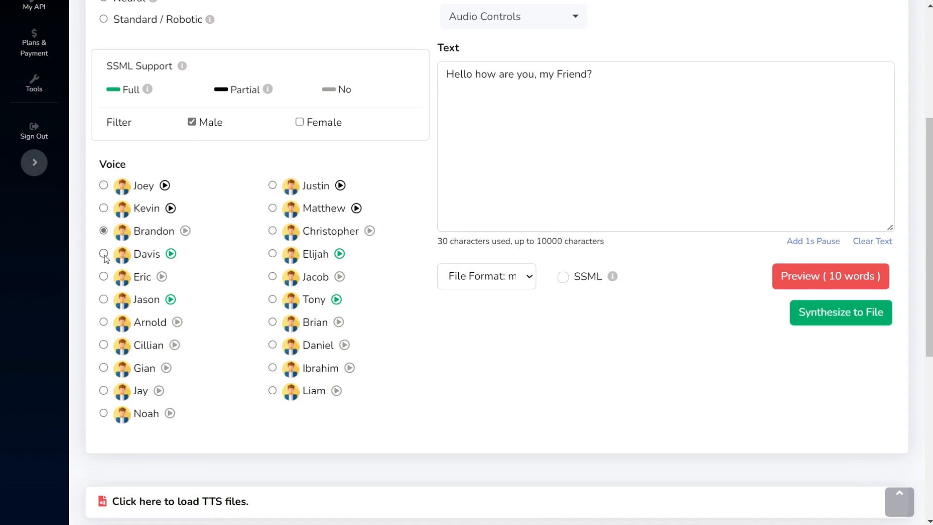
pyautogui.click(104, 254)
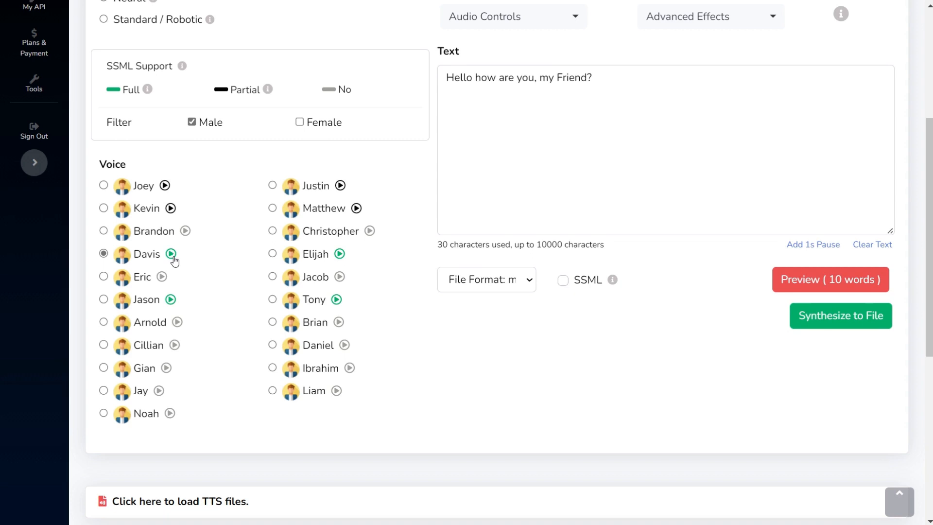
pyautogui.moveTo(286, 250)
pyautogui.write('File 1.2')
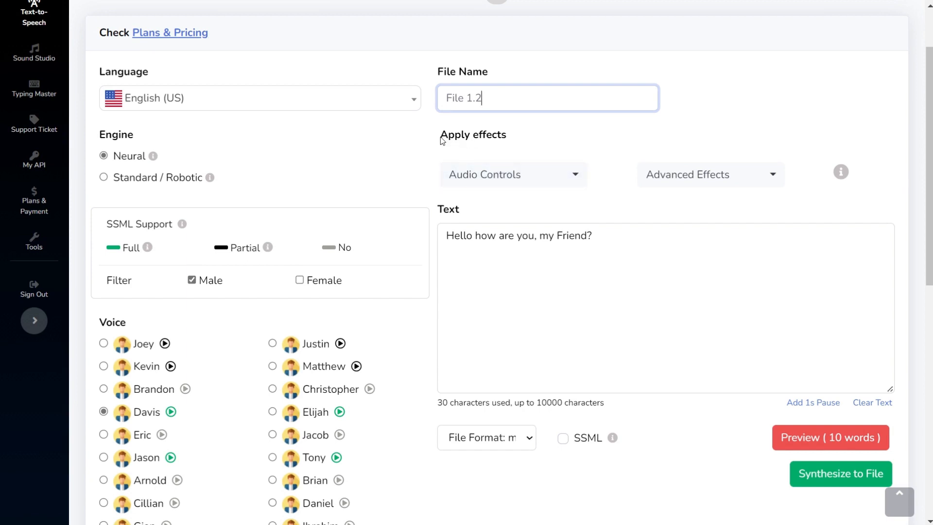
# Glance at the rate and pitch audio controls, then apply the Angry advanced effect.
pyautogui.click(512, 174)
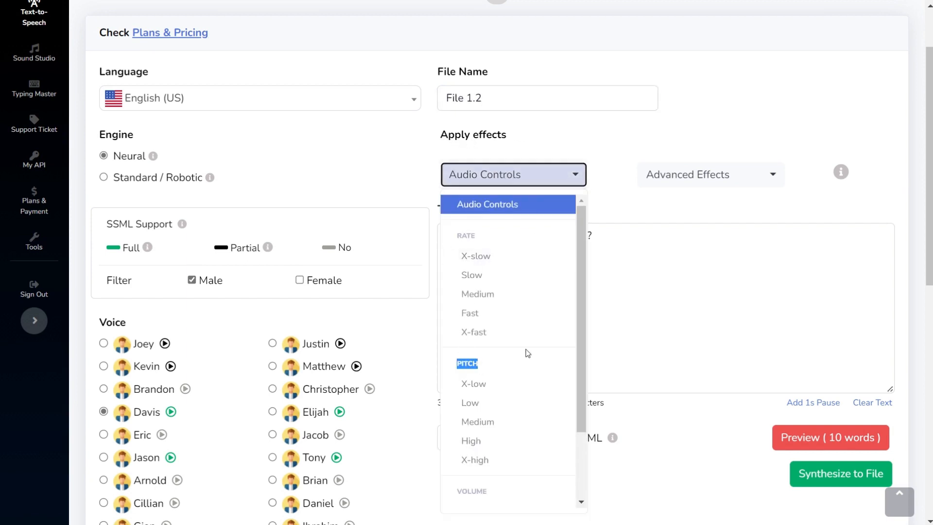
pyautogui.scroll(-3)
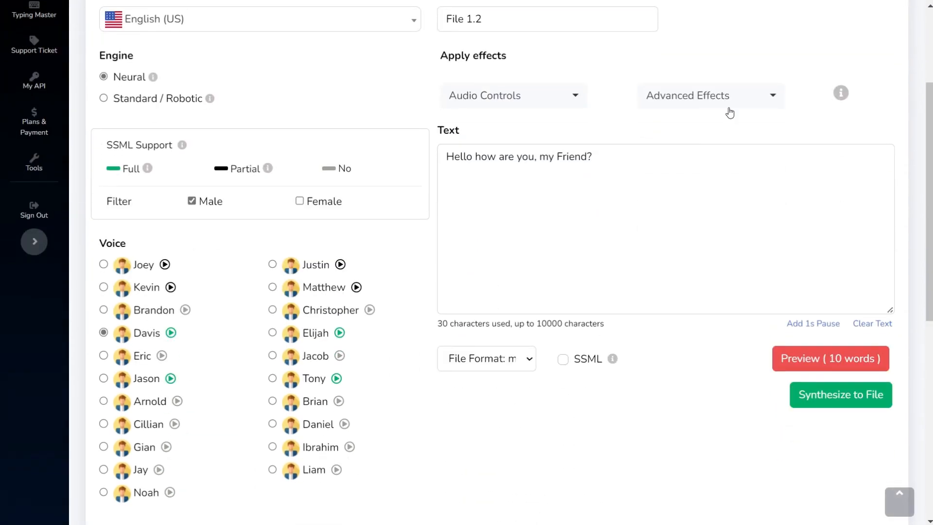
pyautogui.click(708, 95)
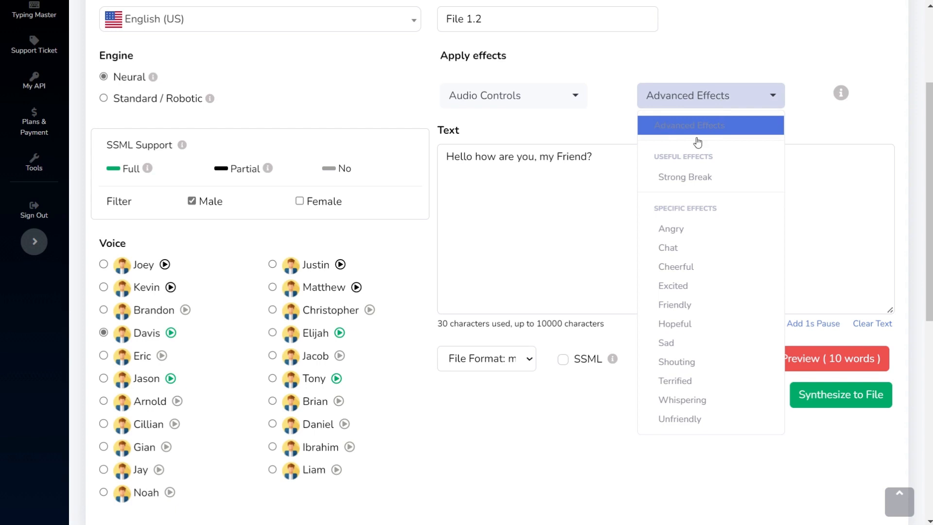
pyautogui.scroll(-3)
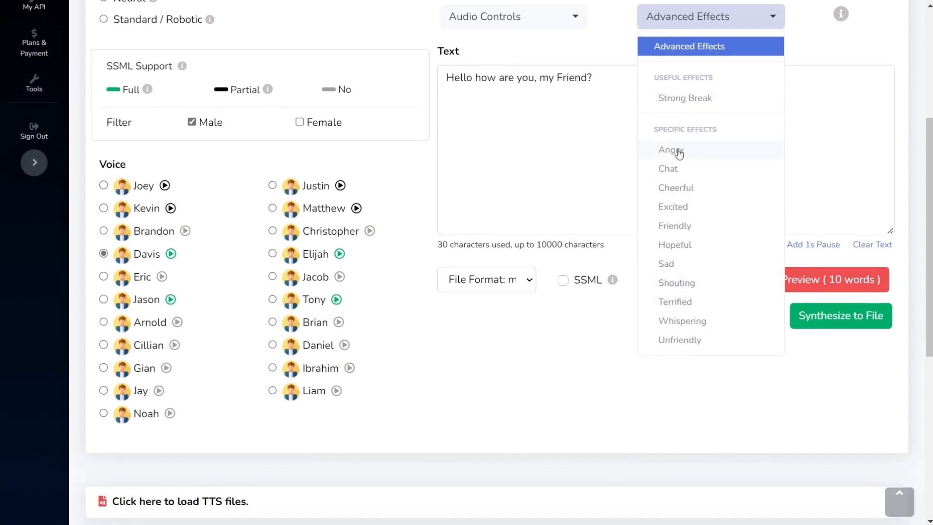
pyautogui.click(671, 149)
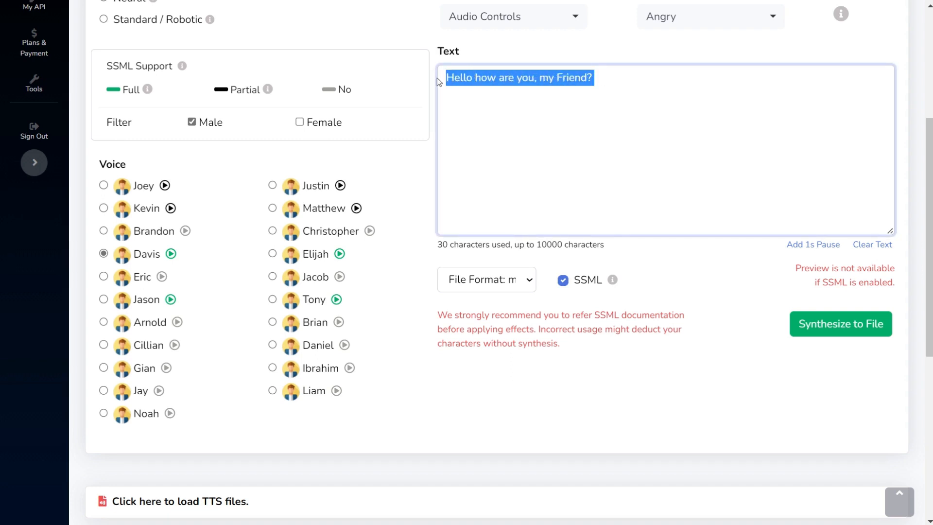
# Replace the Angry effect with Chat and review the output file format choices.
pyautogui.click(708, 16)
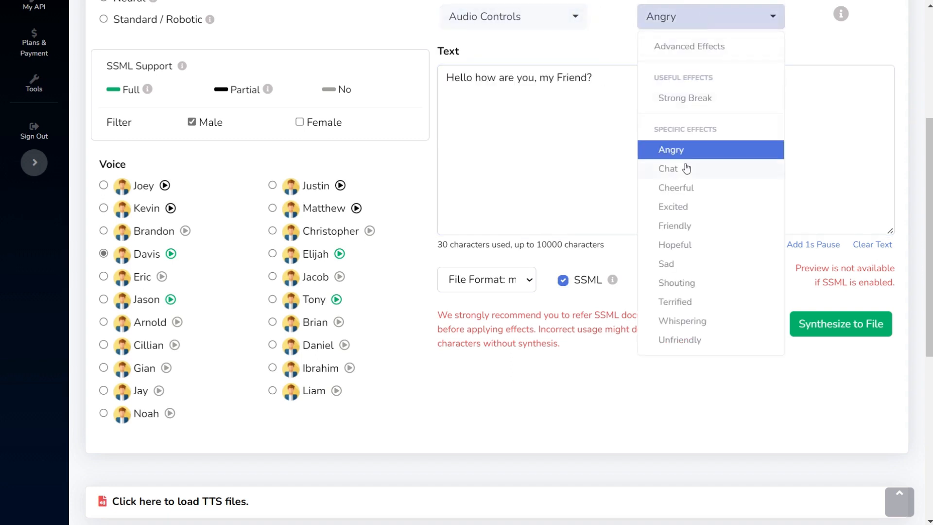
pyautogui.click(668, 169)
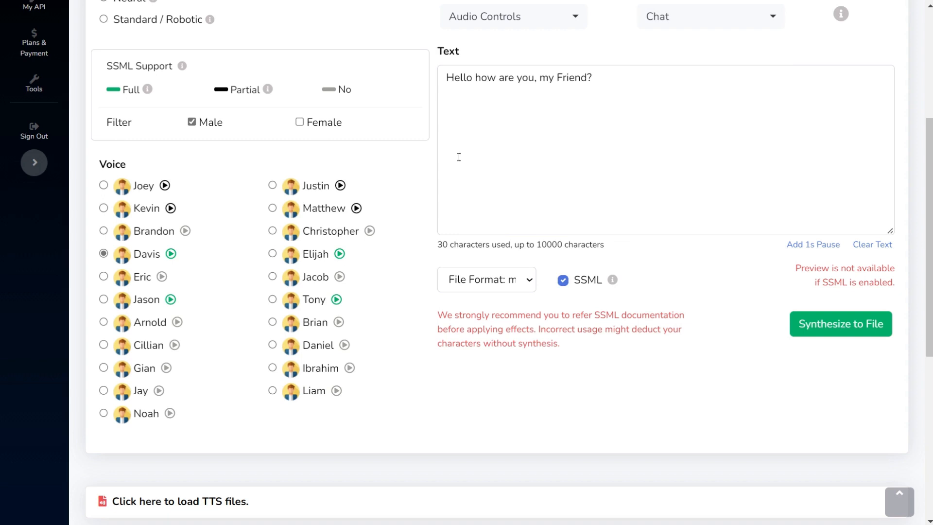
pyautogui.click(485, 279)
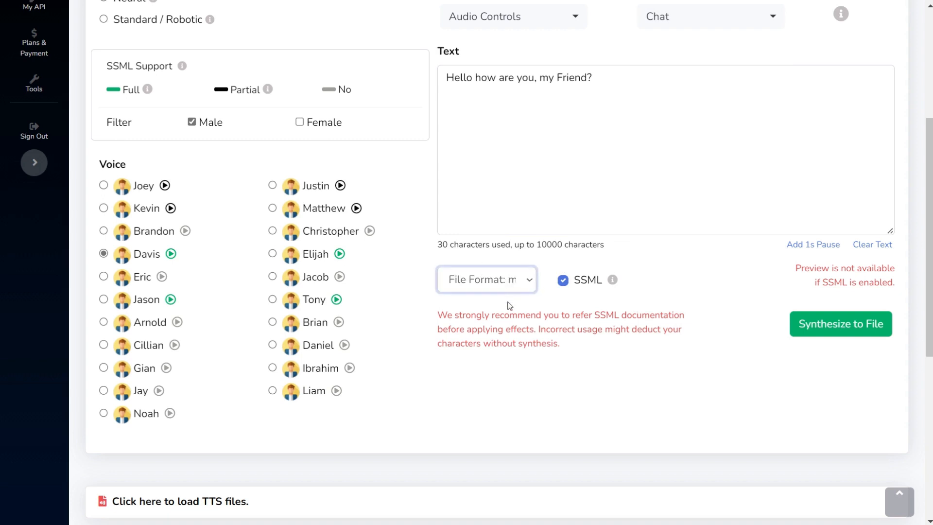
pyautogui.moveTo(509, 315)
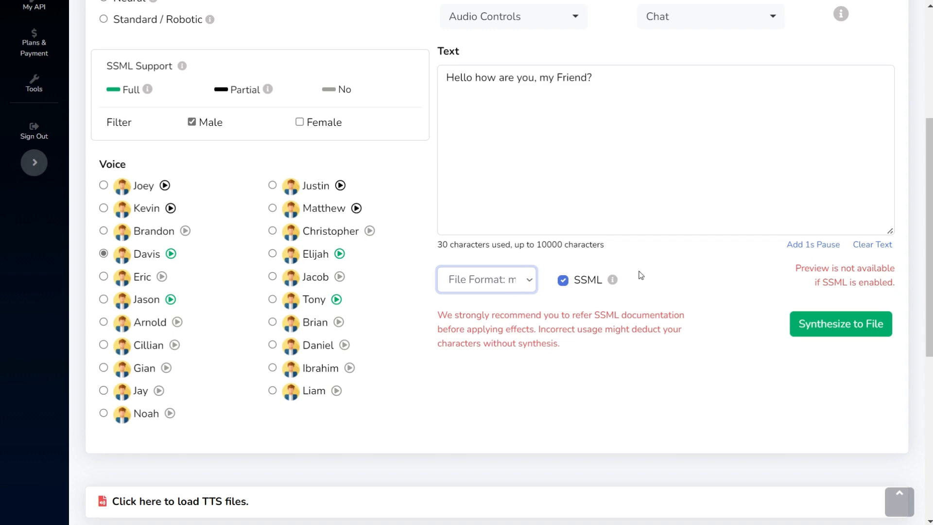
pyautogui.moveTo(840, 323)
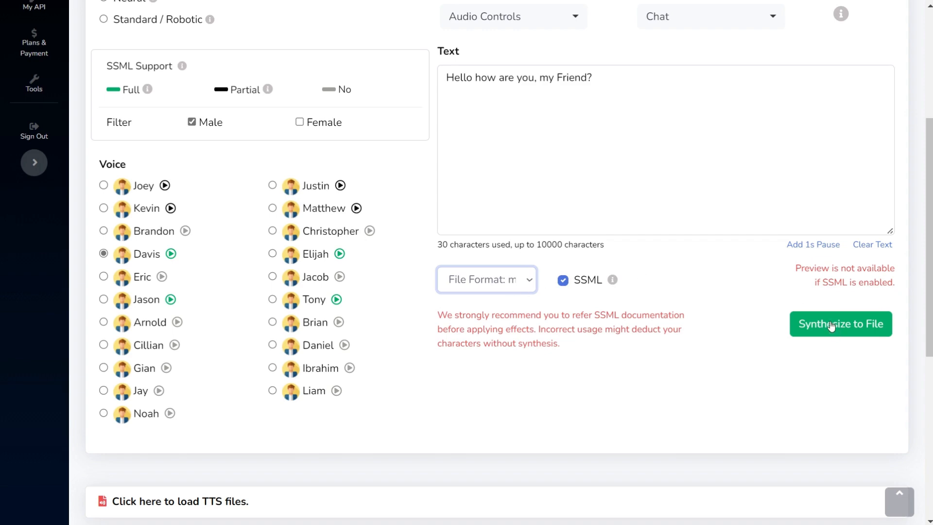
# Attempt Synthesize to File and dismiss the insufficient character balance warning.
pyautogui.click(839, 324)
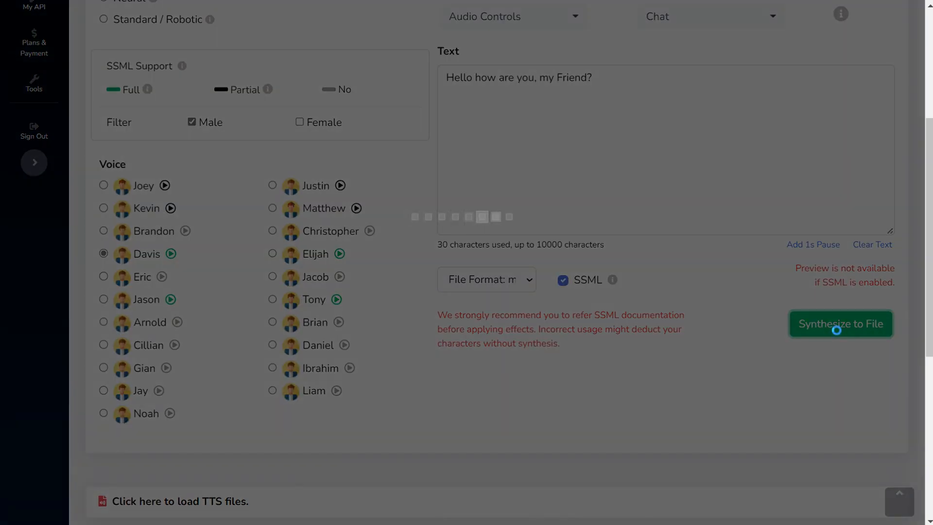
pyautogui.click(840, 324)
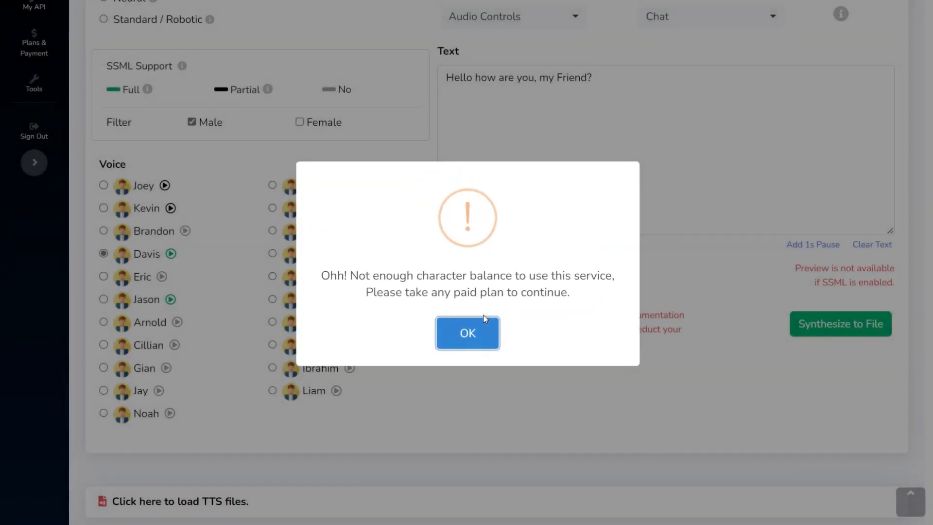
pyautogui.click(467, 333)
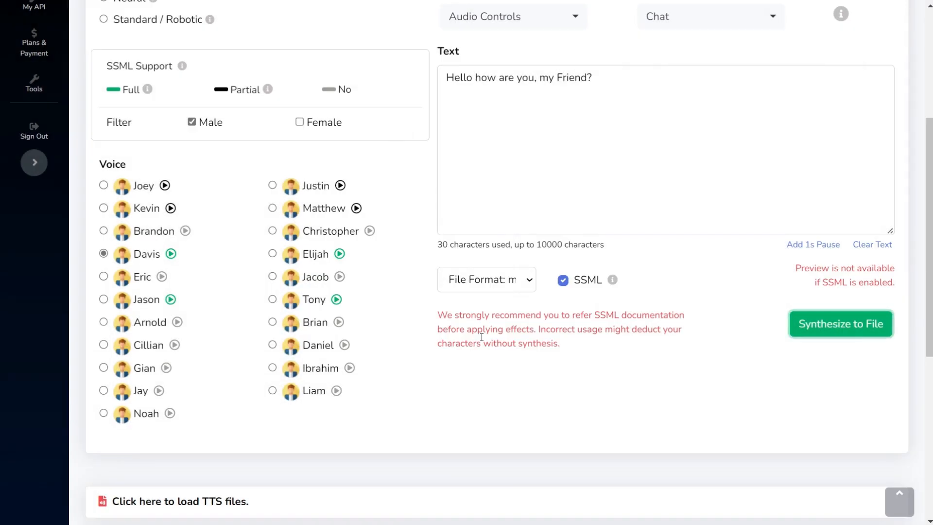